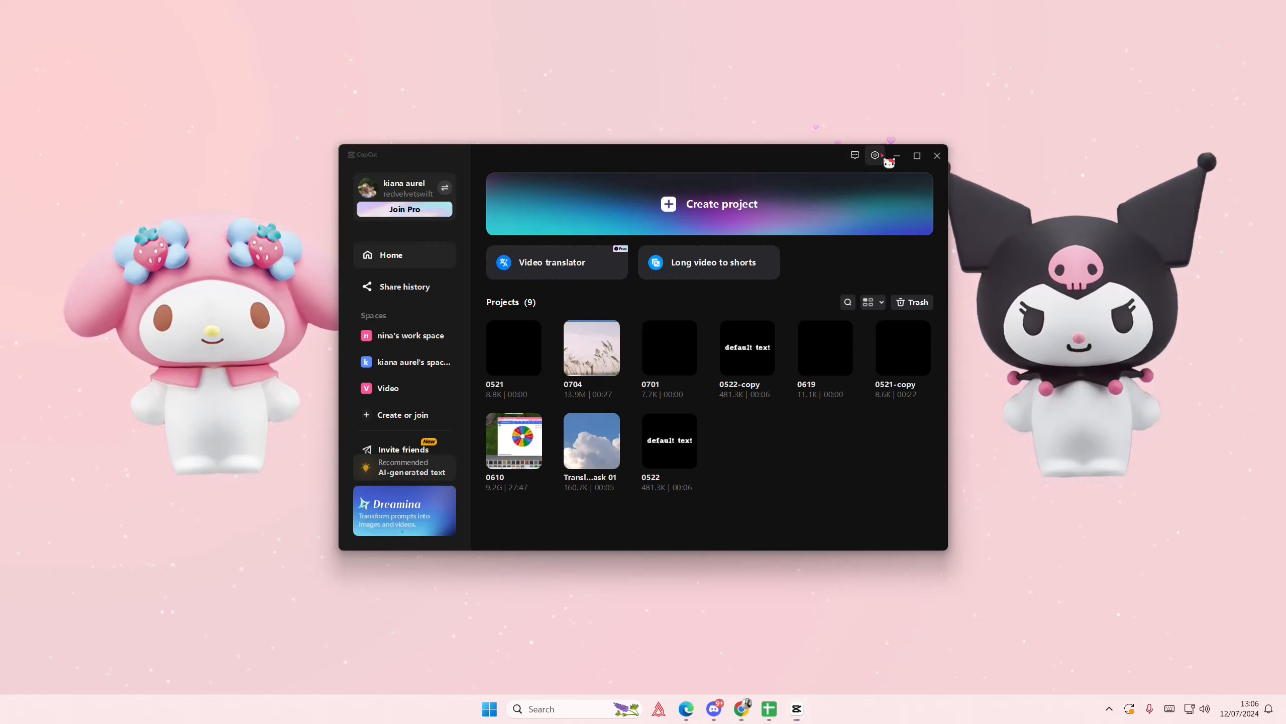
Step: Check the current CapCut version and whether a newer version is available
{"action": "left_click", "coordinate": [874, 156]}
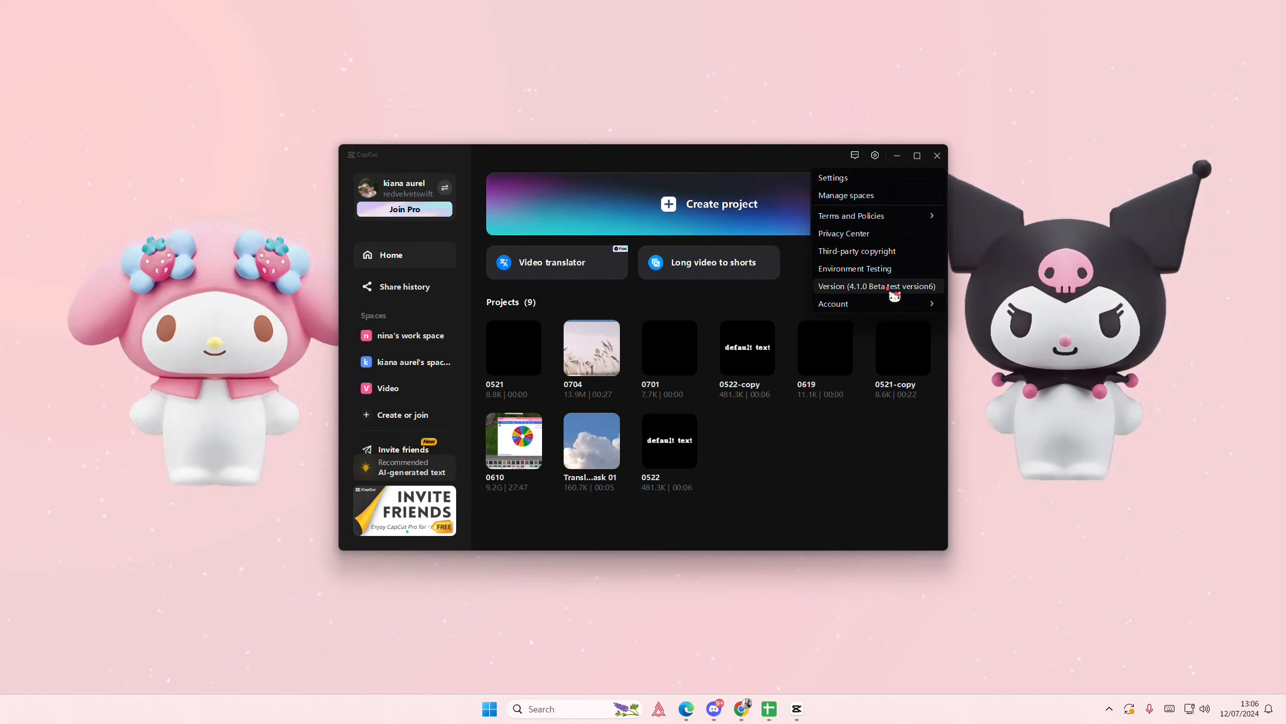
{"action": "left_click", "coordinate": [856, 286]}
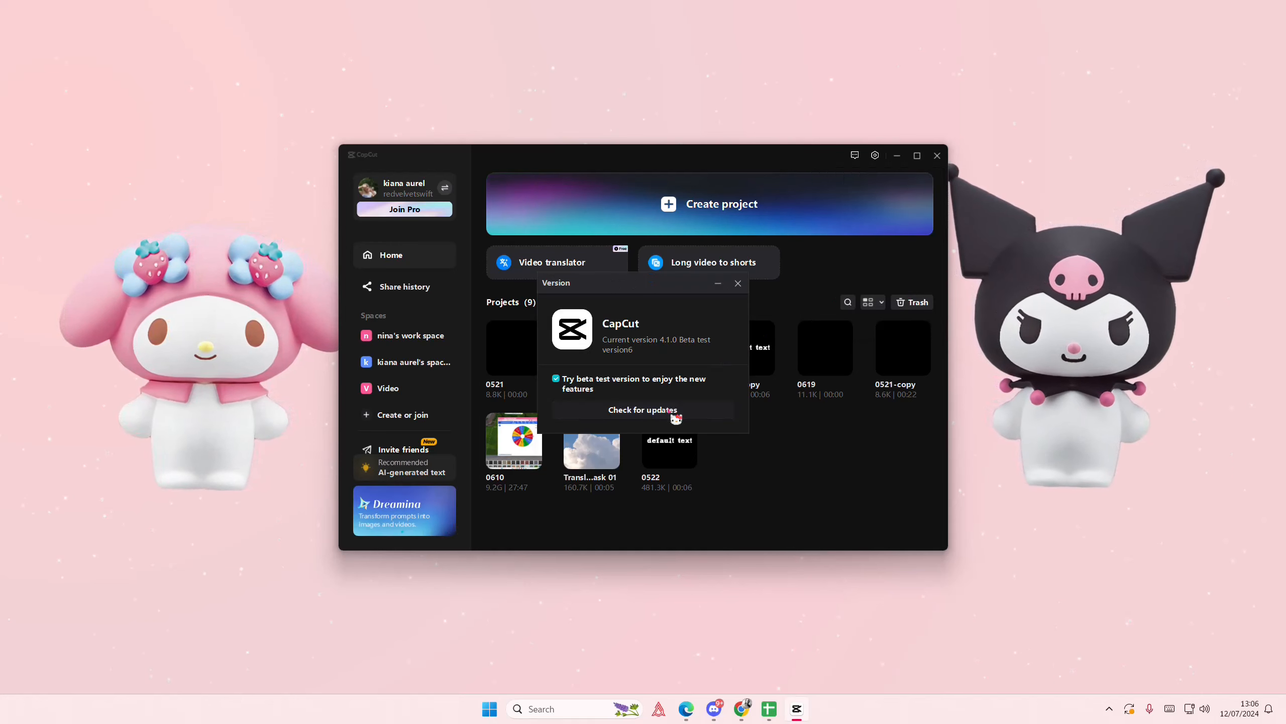
{"action": "left_click", "coordinate": [737, 283]}
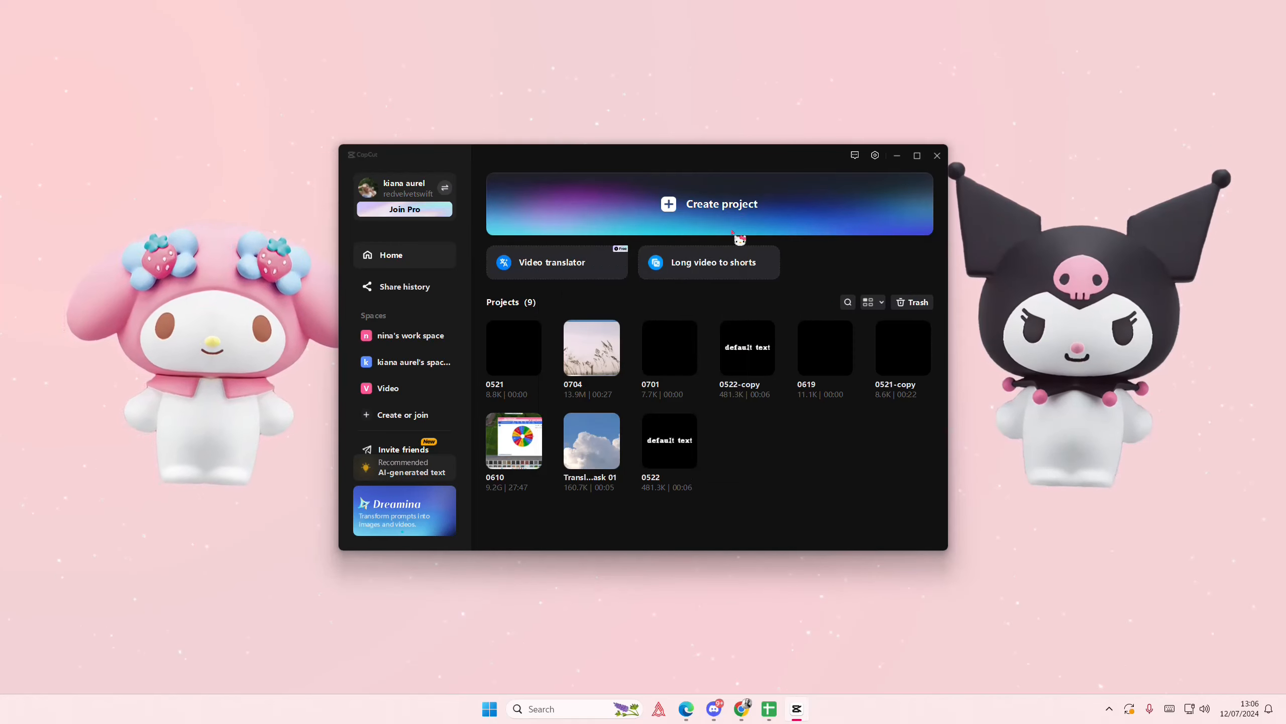
Step: Open project 0521 and show the 4.1.0 Beta test version 8 update details
{"action": "left_click", "coordinate": [721, 204]}
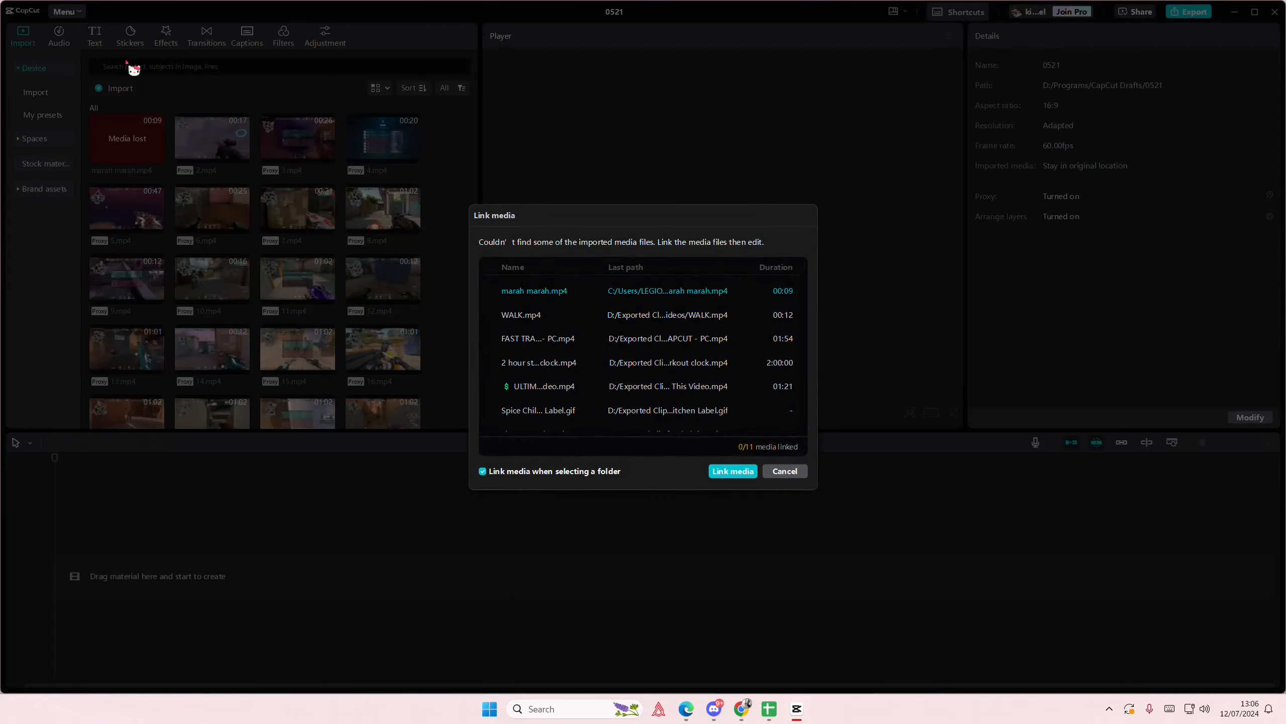
{"action": "left_click", "coordinate": [66, 11]}
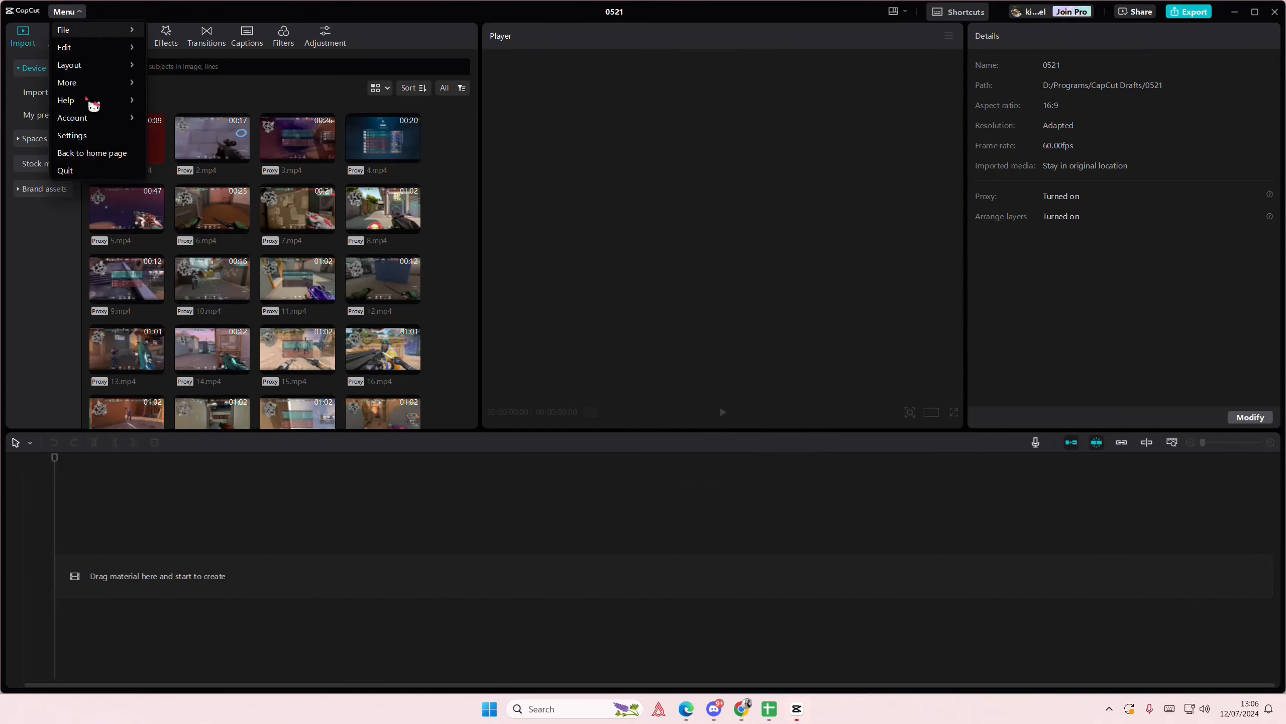
{"action": "mouse_move", "coordinate": [67, 82]}
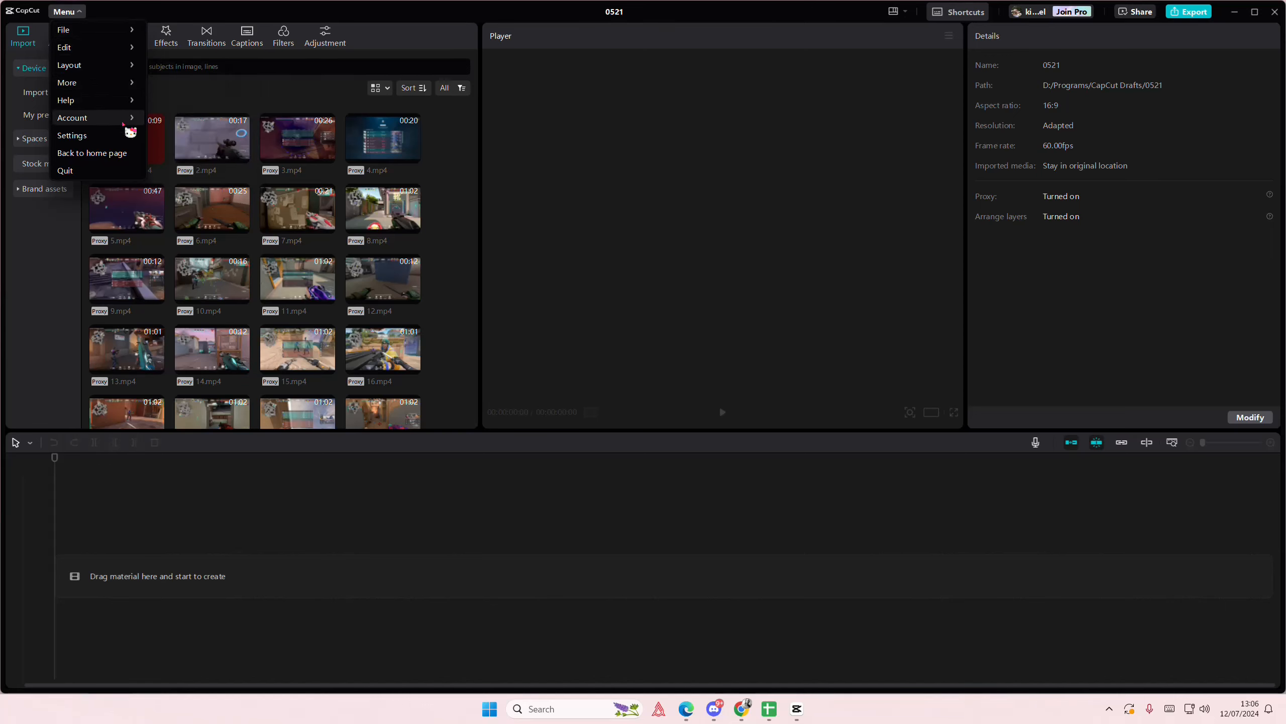
{"action": "mouse_move", "coordinate": [67, 82]}
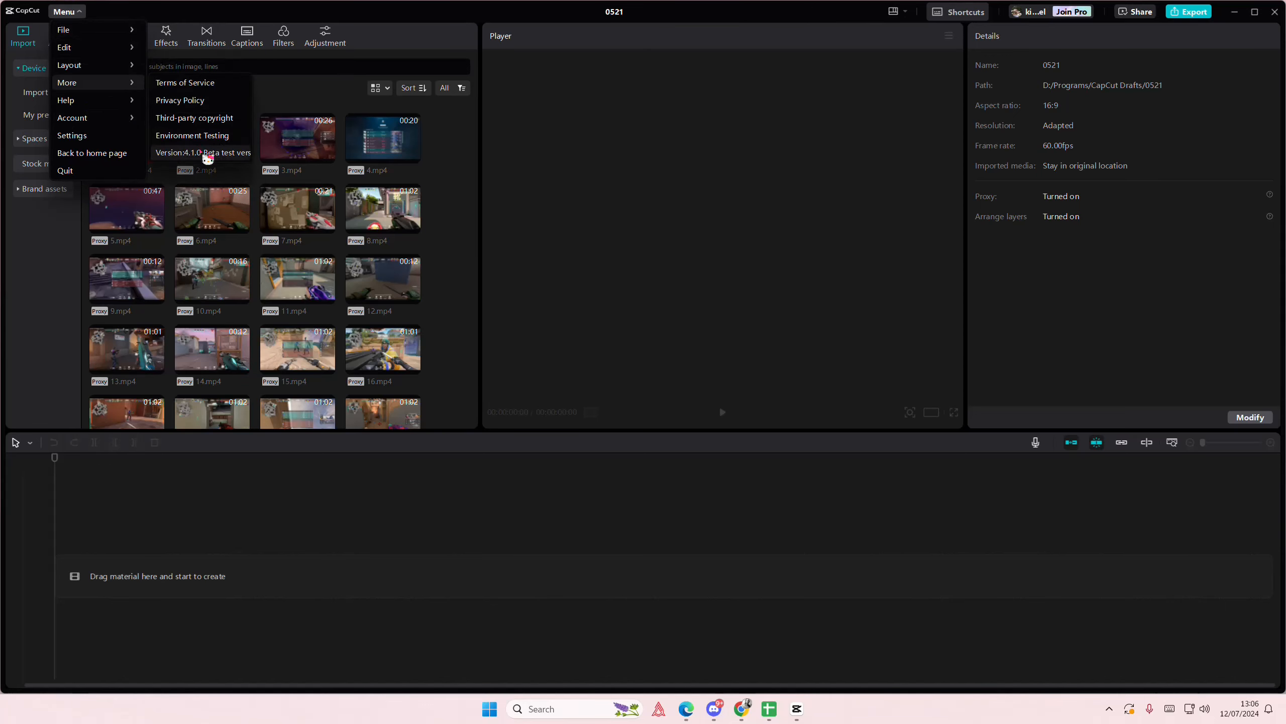
{"action": "left_click", "coordinate": [203, 153]}
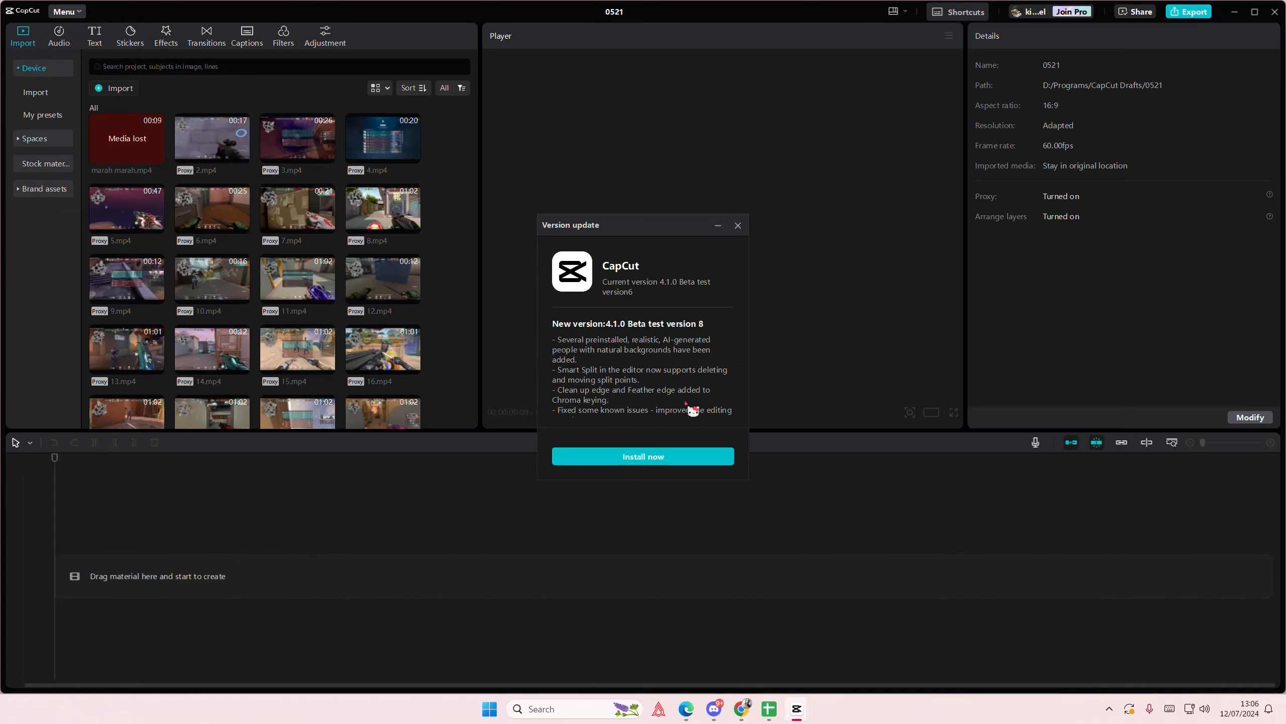
Step: Start downloading the 4.1.0 Beta test version 8 update with Install now
{"action": "left_click", "coordinate": [643, 457]}
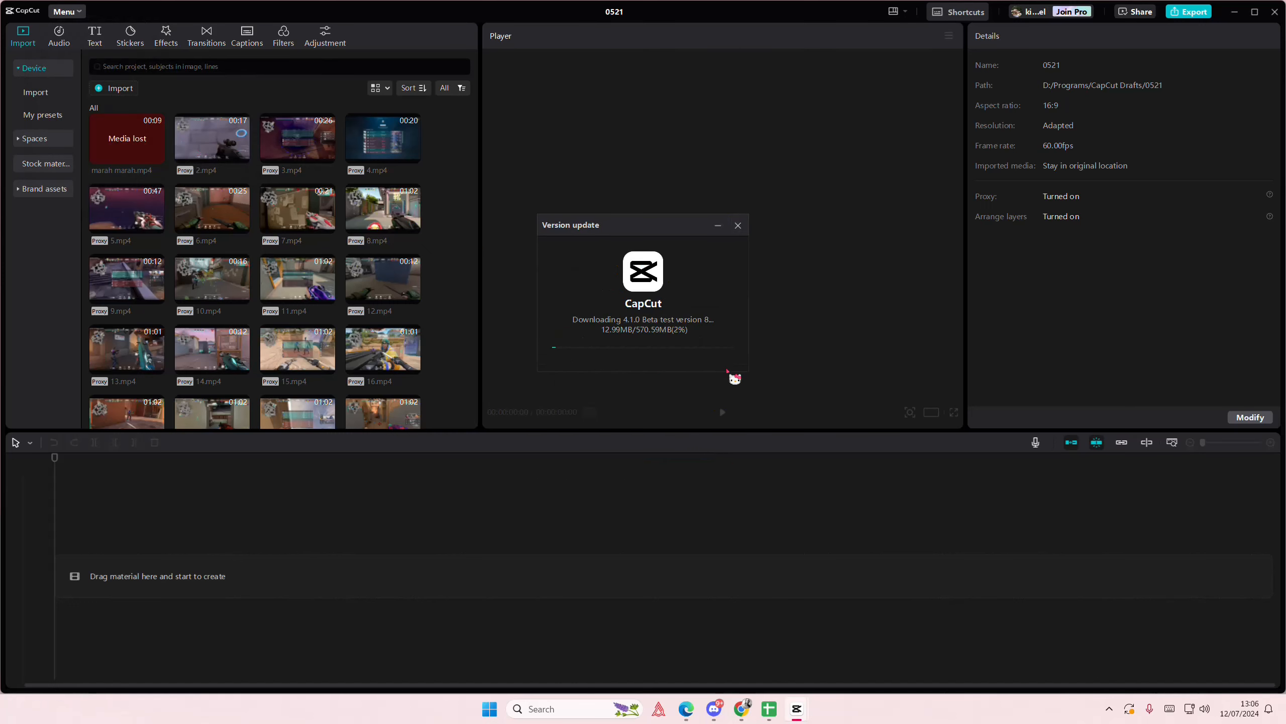
{"action": "mouse_move", "coordinate": [745, 359]}
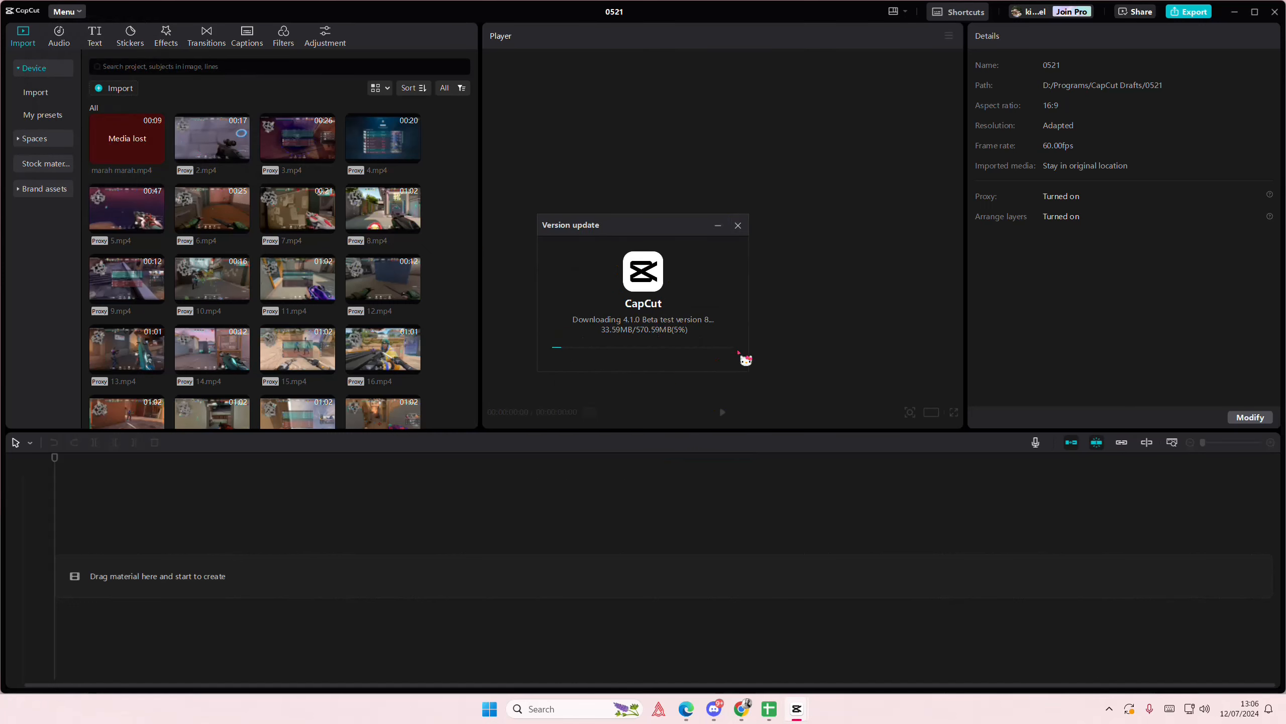
{"action": "mouse_move", "coordinate": [900, 288]}
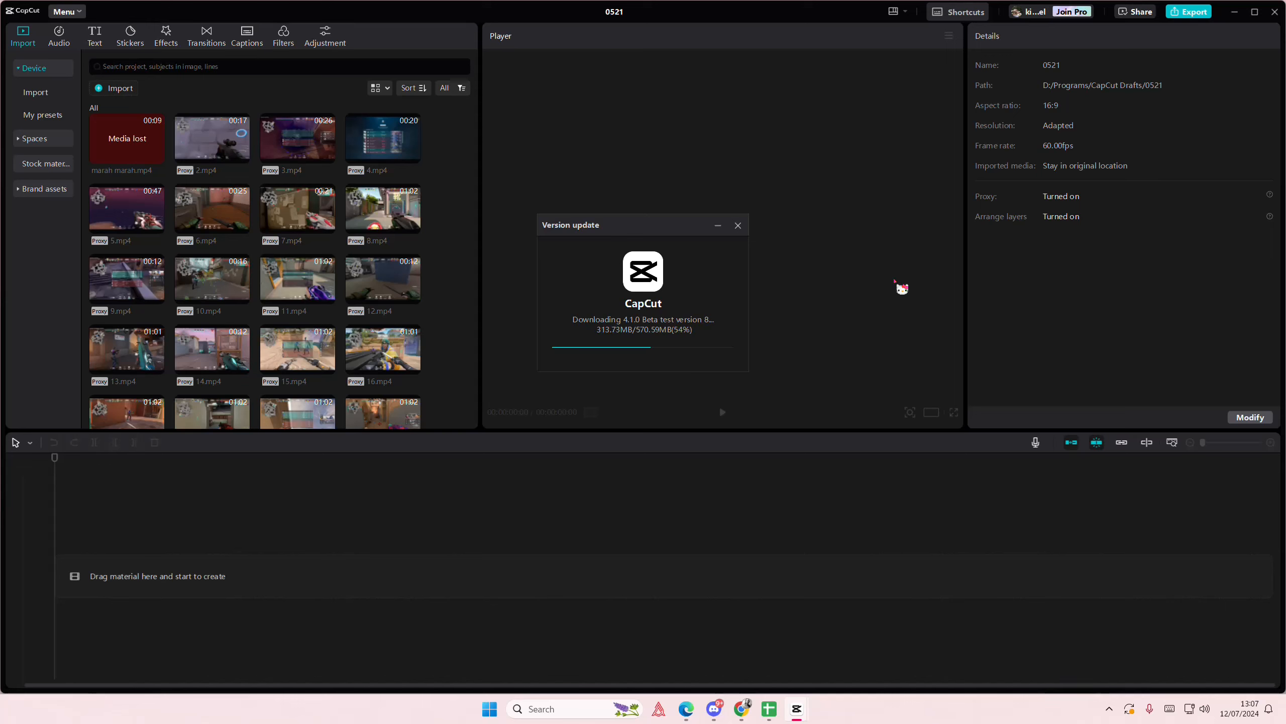
{"action": "mouse_move", "coordinate": [1198, 613]}
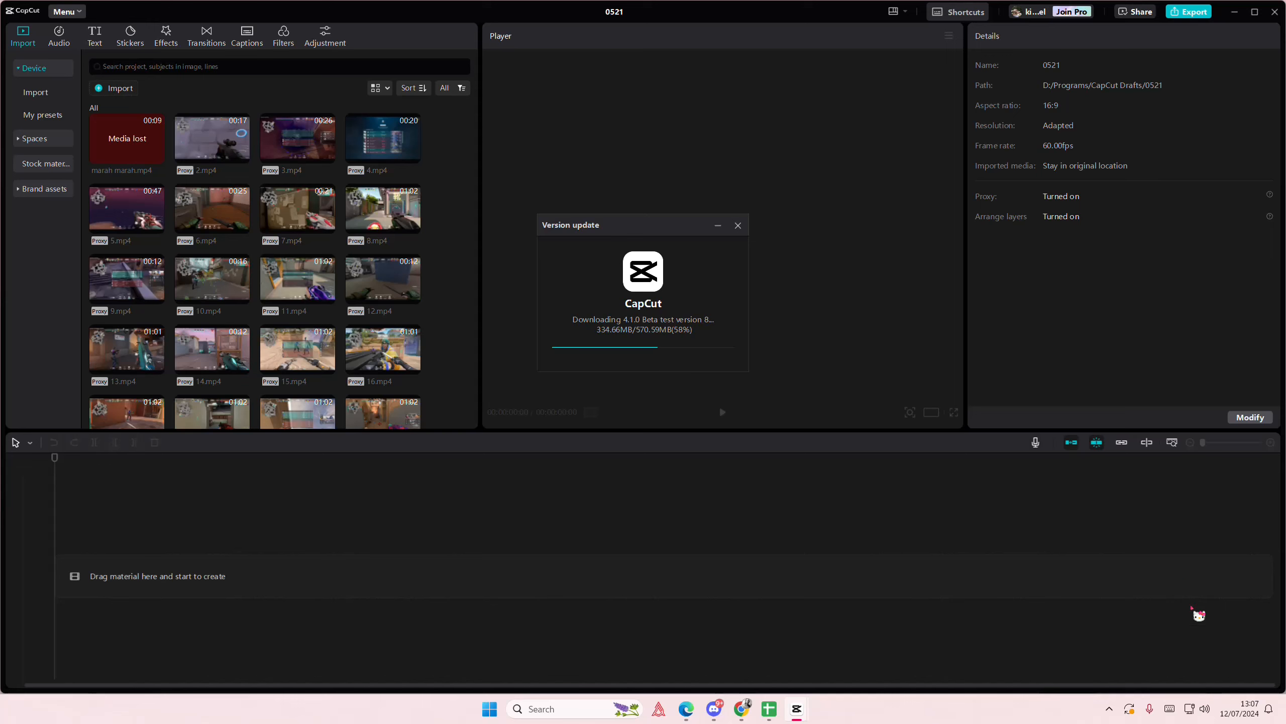